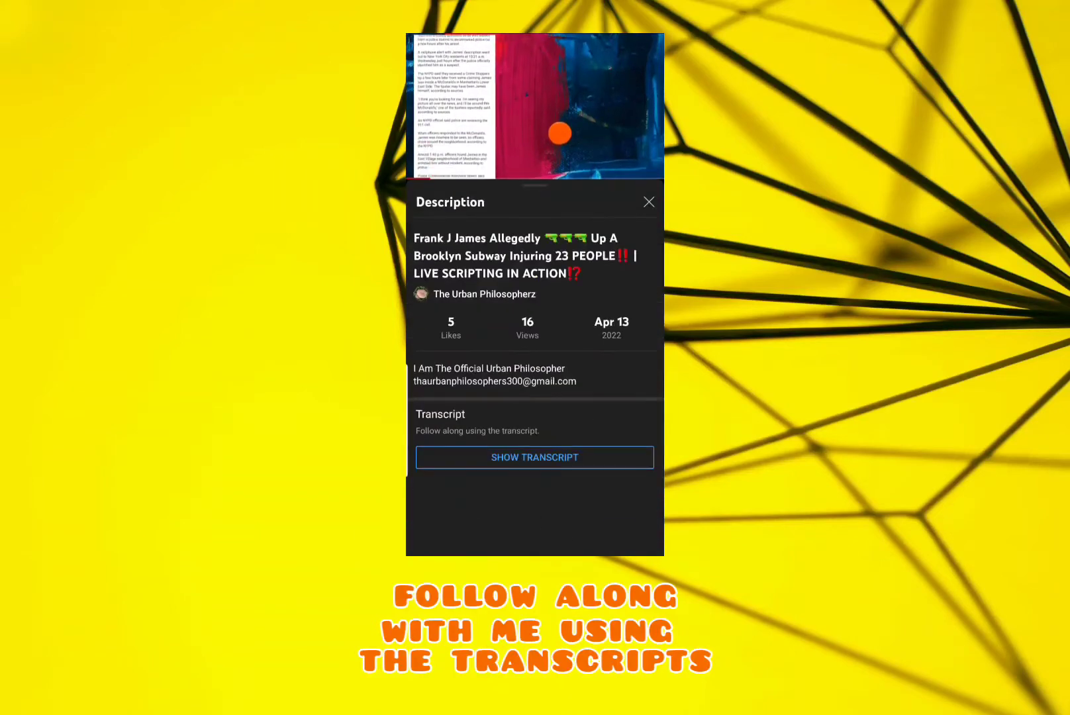
Show the video's timed transcript in place of its description details
{"action": "left_click", "coordinate": [534, 457]}
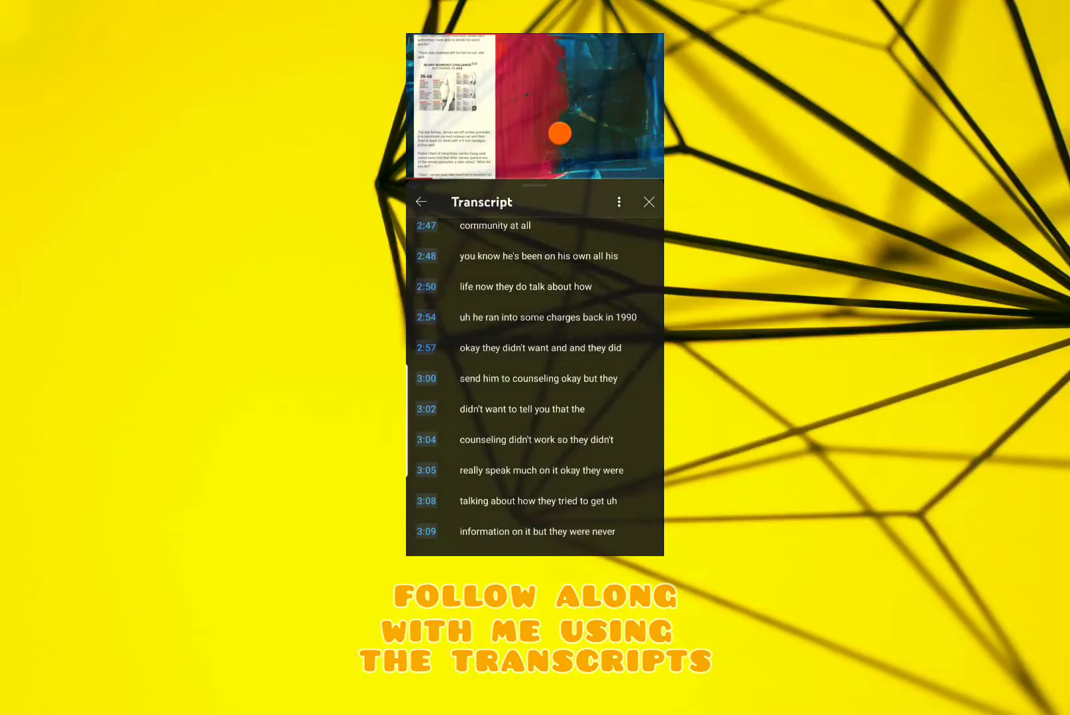
{"action": "left_click", "coordinate": [648, 202]}
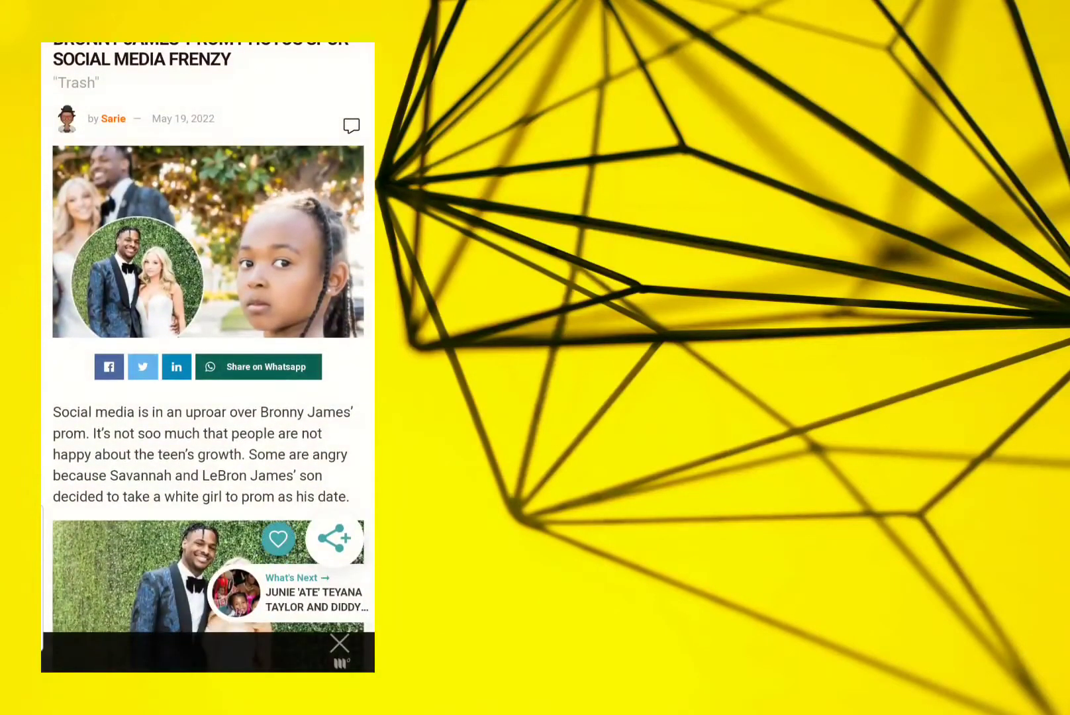
Scroll the Bronny James prom article past the prom photo and Related Posts to the Twitter reactions
{"action": "scroll", "scroll_direction": "down", "scroll_amount": 3}
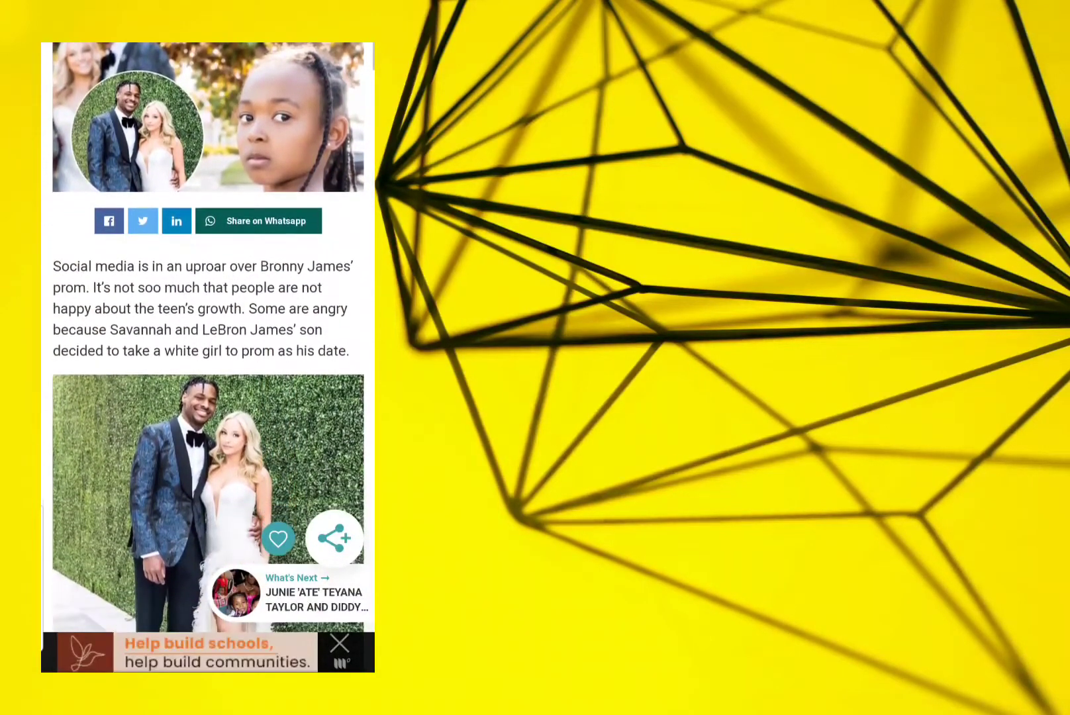
{"action": "scroll", "scroll_direction": "down", "scroll_amount": 3}
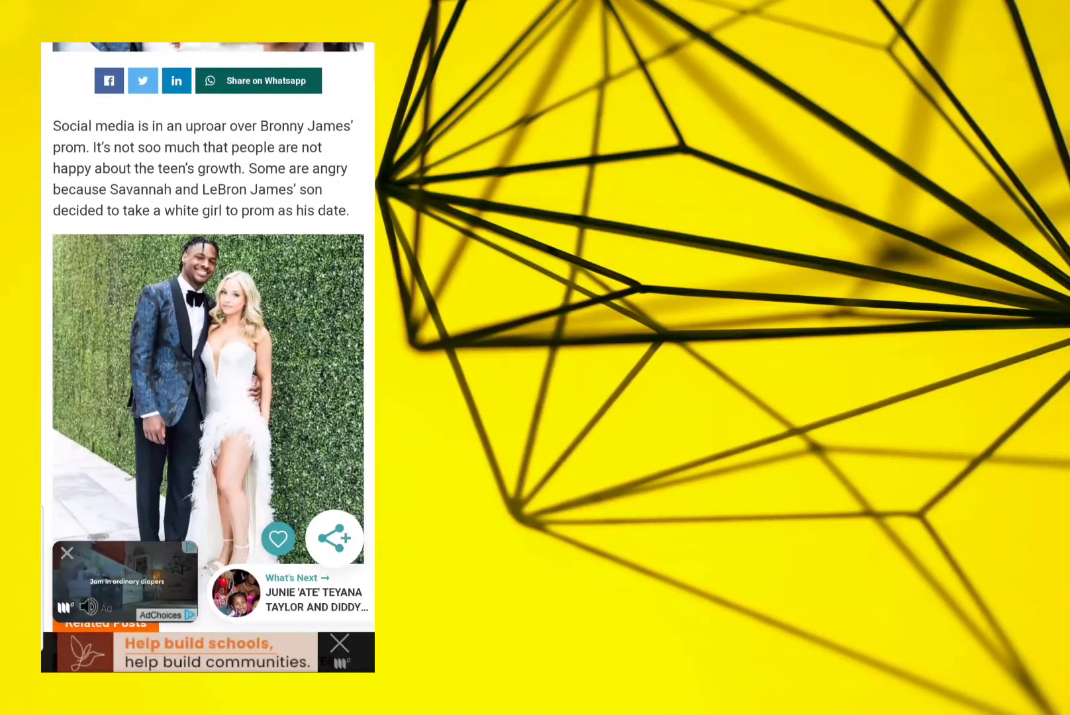
{"action": "scroll", "scroll_direction": "down", "scroll_amount": 3}
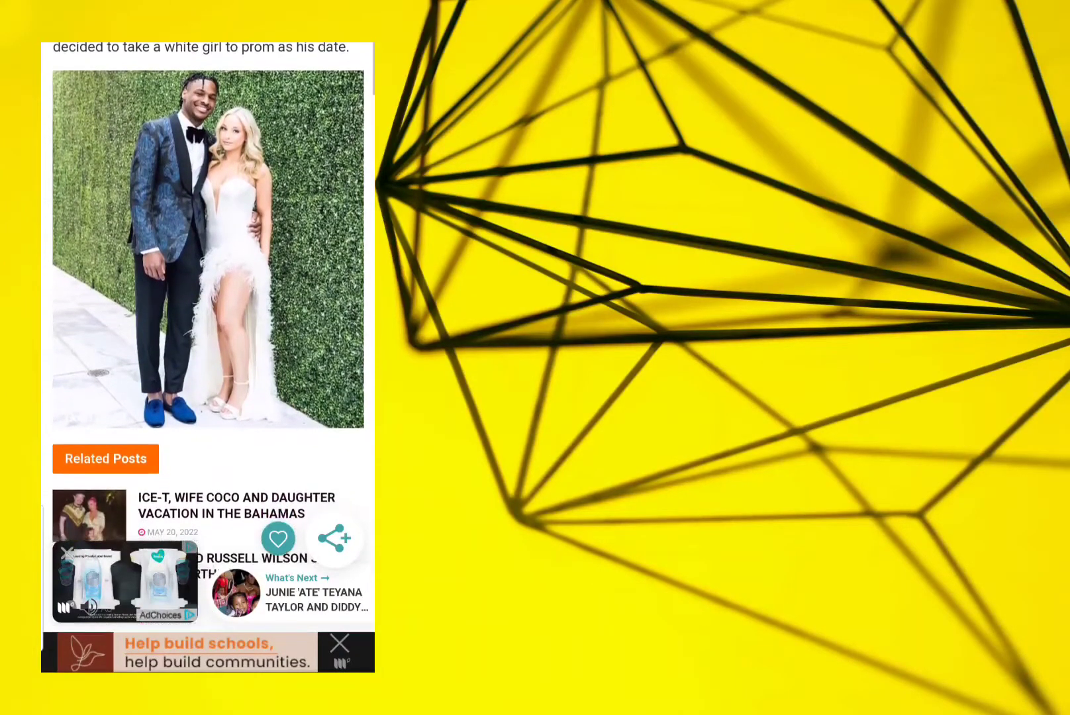
{"action": "scroll", "scroll_direction": "down", "scroll_amount": 3}
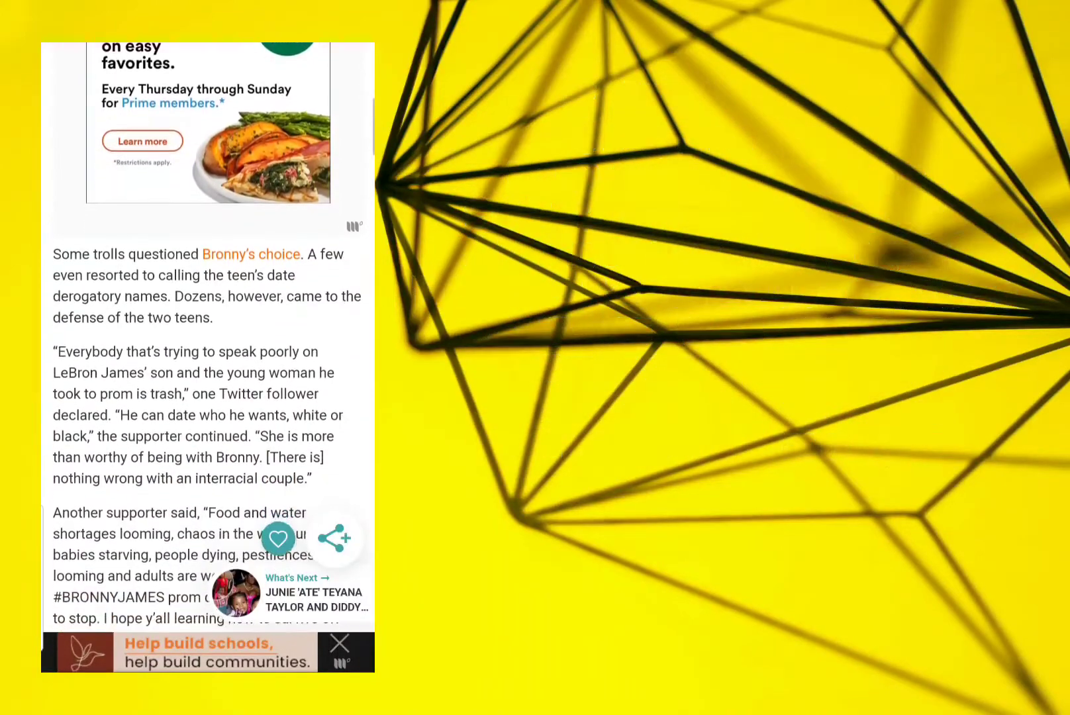
Scroll past the supporter quote and ad to the Sierra Canyon School paragraph and second couple photo
{"action": "scroll", "scroll_direction": "down", "scroll_amount": 3}
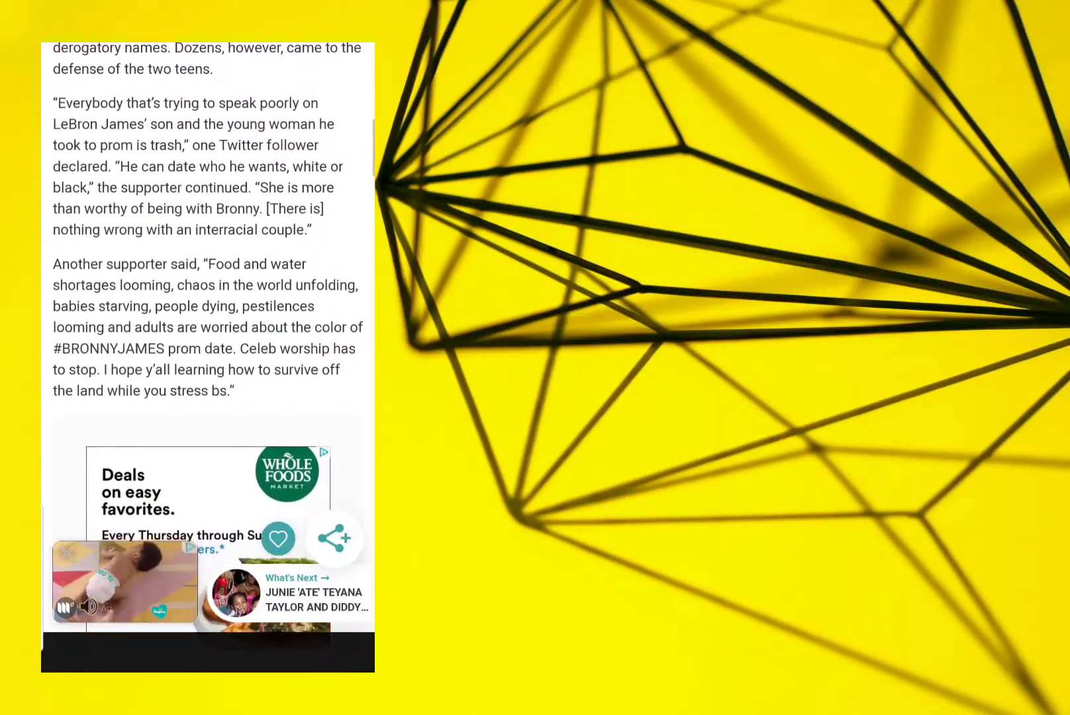
{"action": "scroll", "scroll_direction": "down", "scroll_amount": 3}
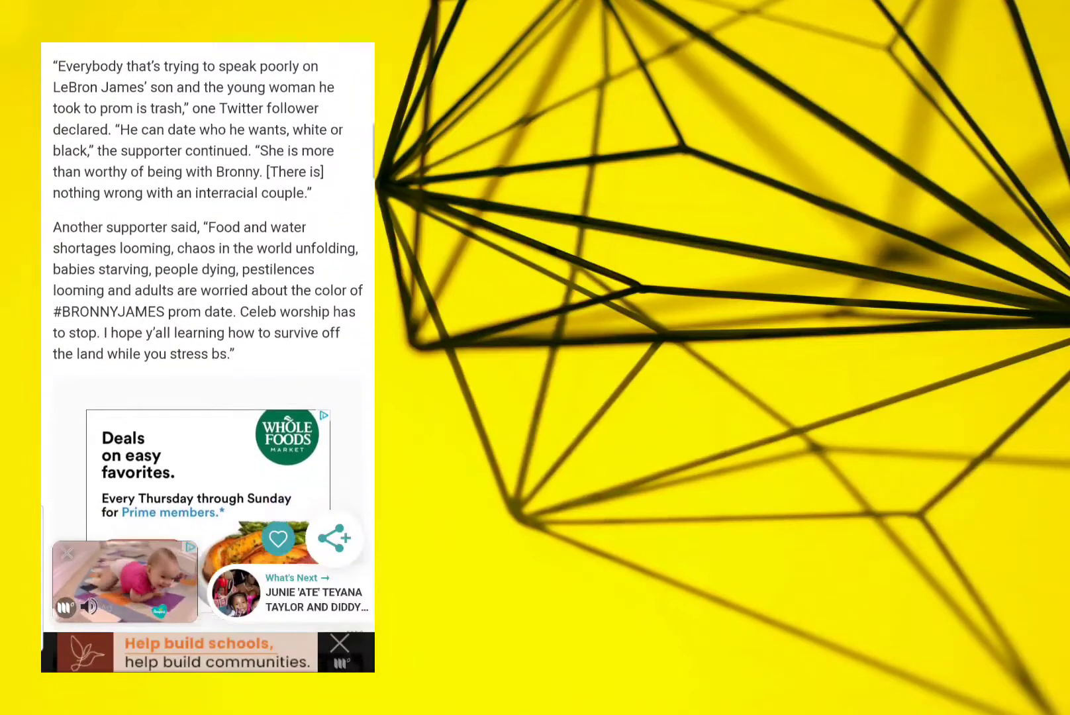
{"action": "scroll", "scroll_direction": "down", "scroll_amount": 3}
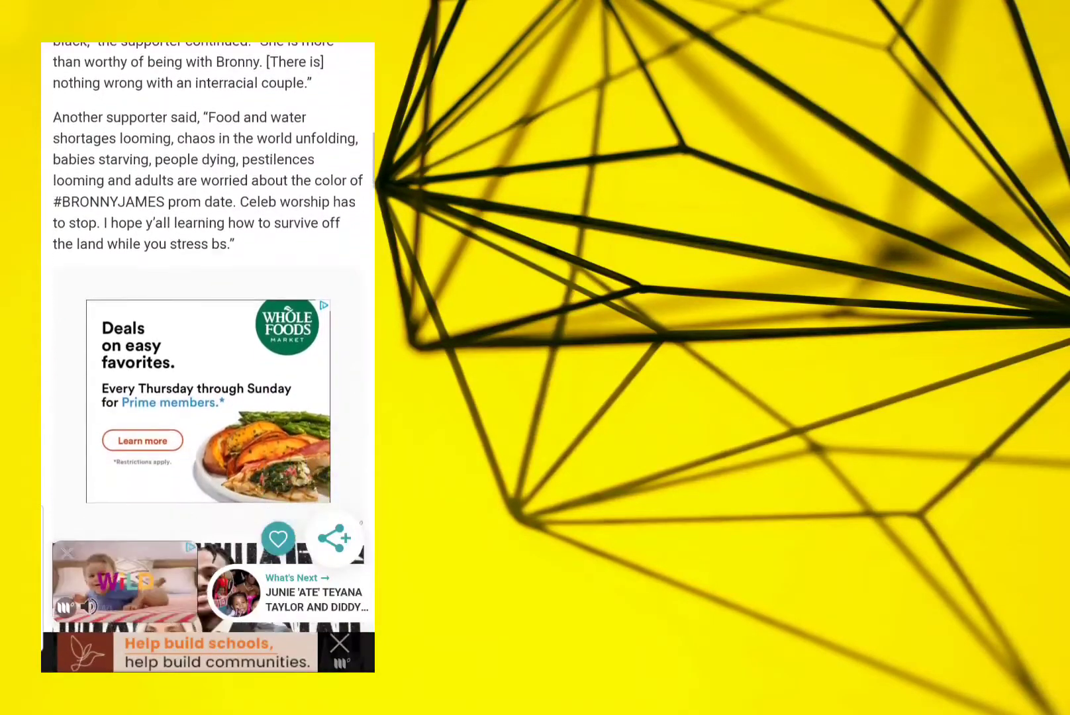
{"action": "scroll", "scroll_direction": "down", "scroll_amount": 3}
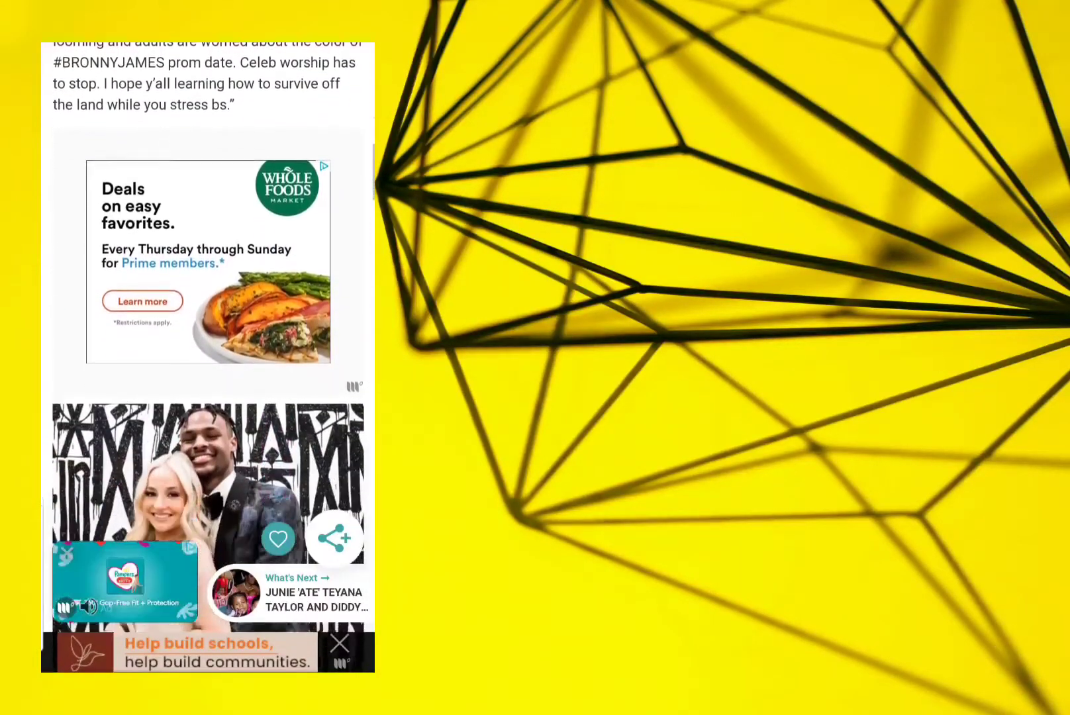
{"action": "scroll", "scroll_direction": "down", "scroll_amount": 3}
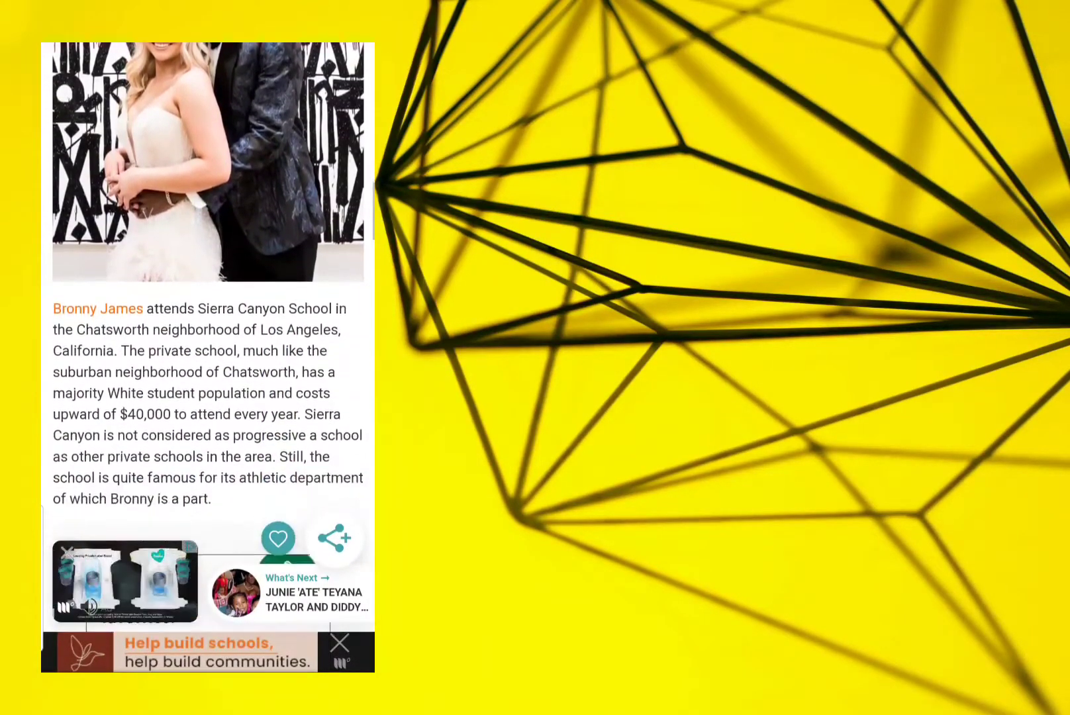
Scroll to the passages on Bronny's basketball rankings, scholarship offers and NBA hopes with the mother-son photo
{"action": "scroll", "scroll_direction": "down", "scroll_amount": 3}
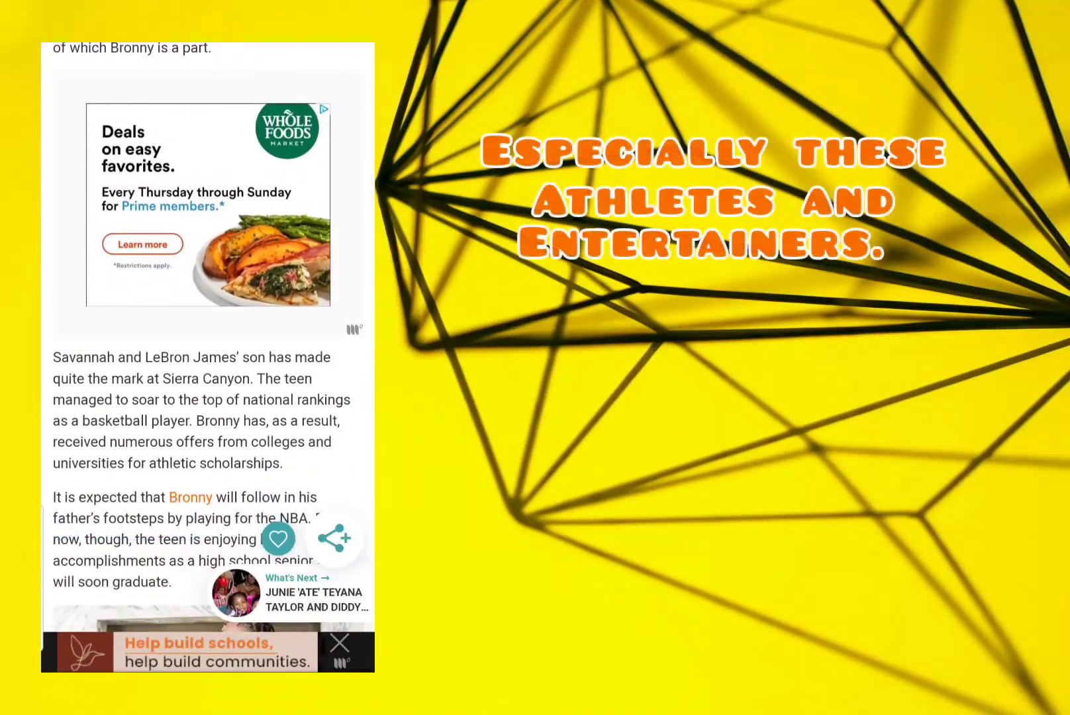
{"action": "scroll", "scroll_direction": "down", "scroll_amount": 3}
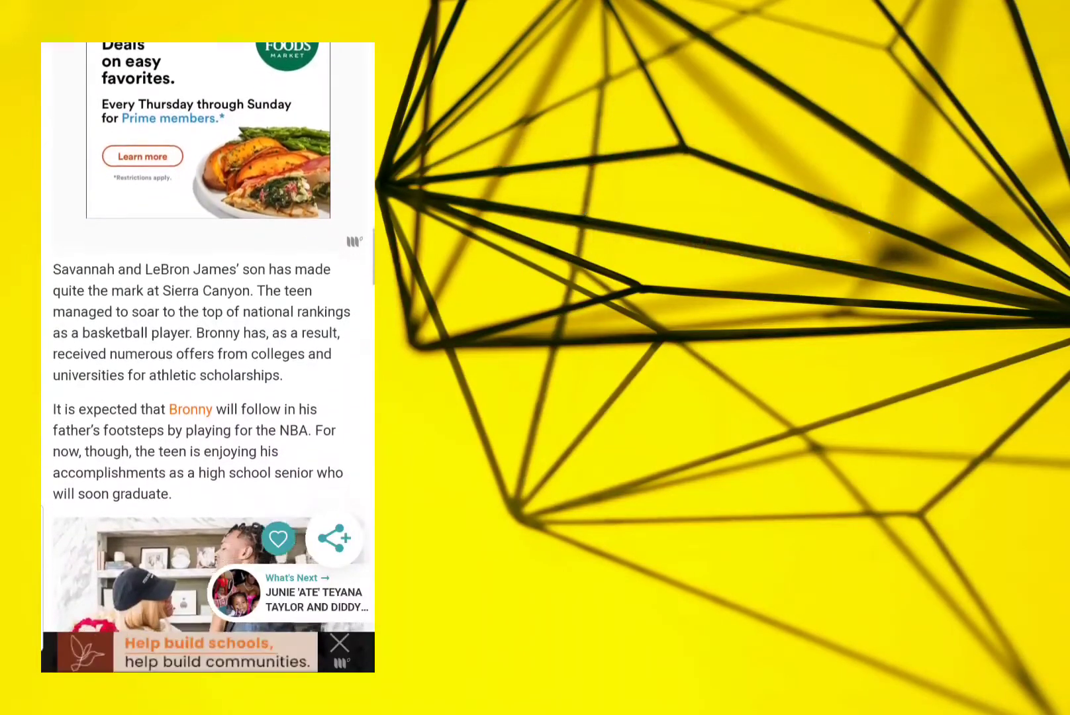
{"action": "scroll", "scroll_direction": "down", "scroll_amount": 3}
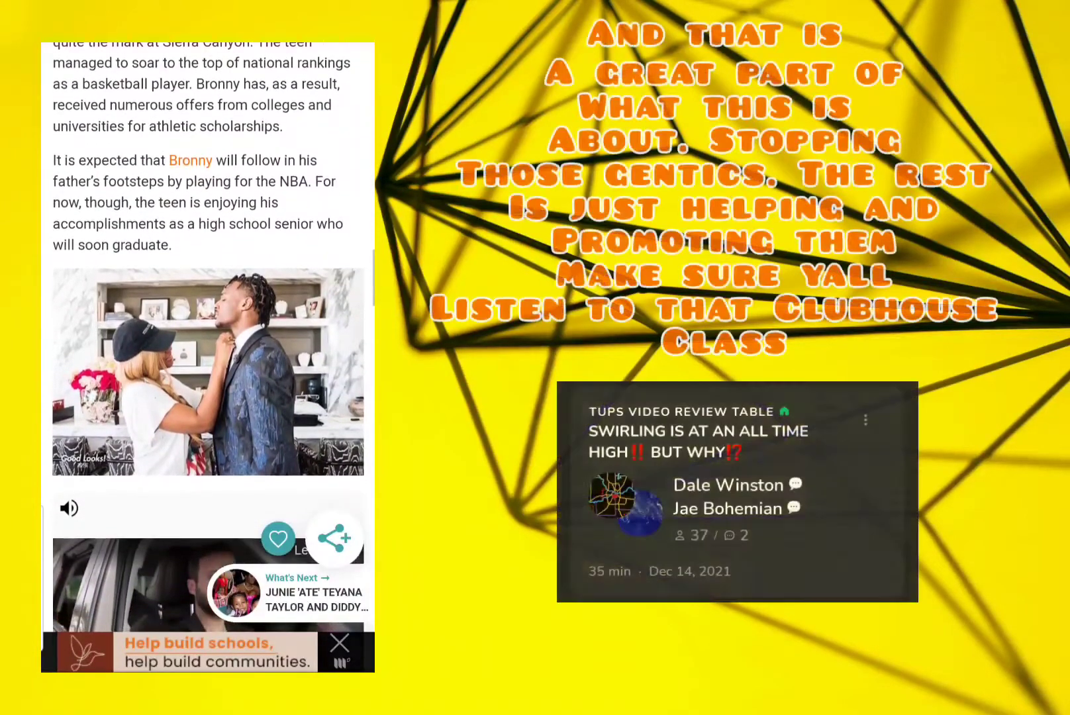
Scroll to the article's end showing Savannah James's Instagram quote, Post Views and Popular in the Community
{"action": "scroll", "scroll_direction": "down", "scroll_amount": 3}
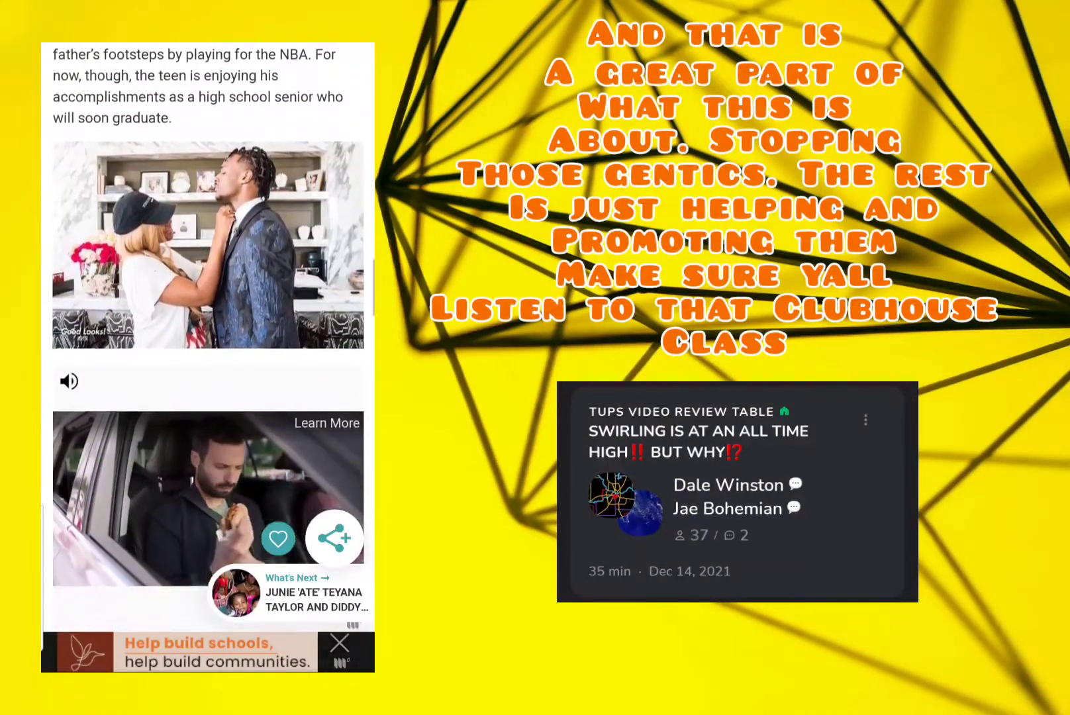
{"action": "scroll", "scroll_direction": "down", "scroll_amount": 3}
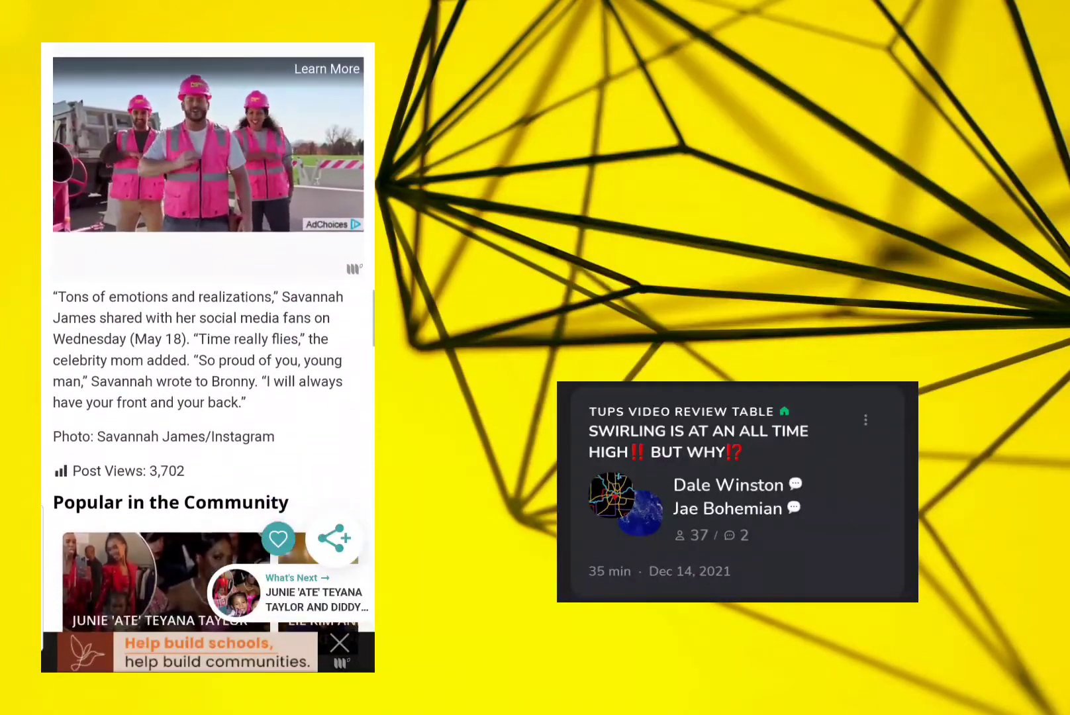
{"action": "scroll", "scroll_direction": "down", "scroll_amount": 3}
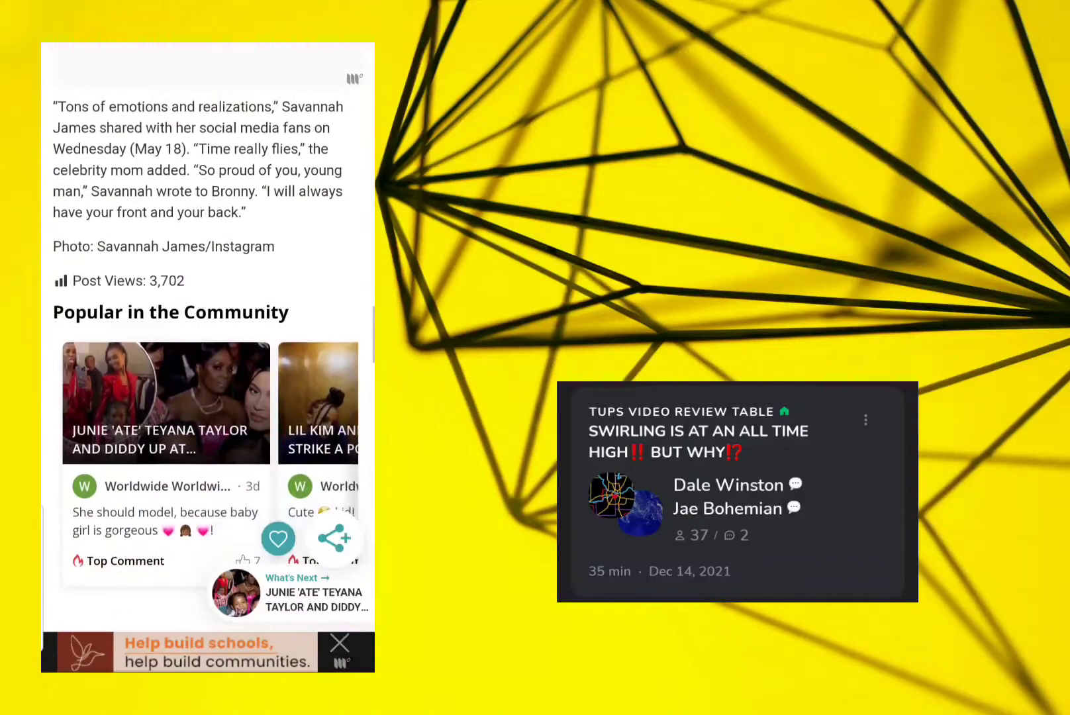